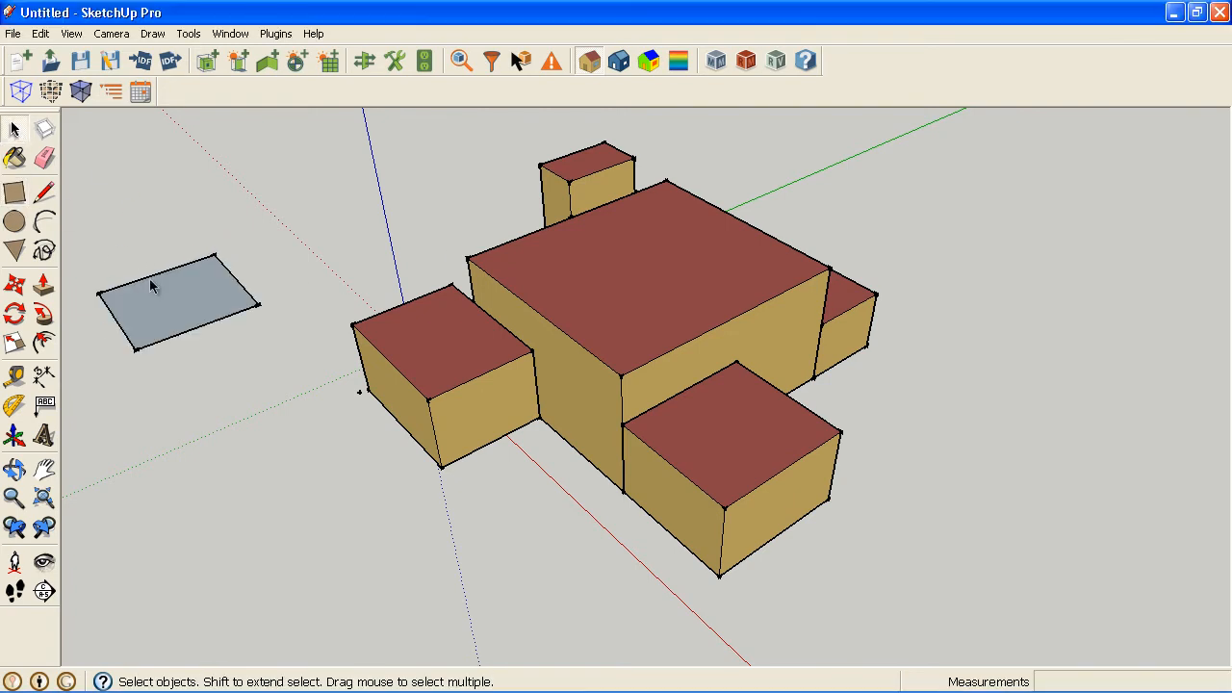
Show Entity Info for the flat rectangle, reading its 76.9013 sq ft face area
{"action": "right_click", "coordinate": [151, 286]}
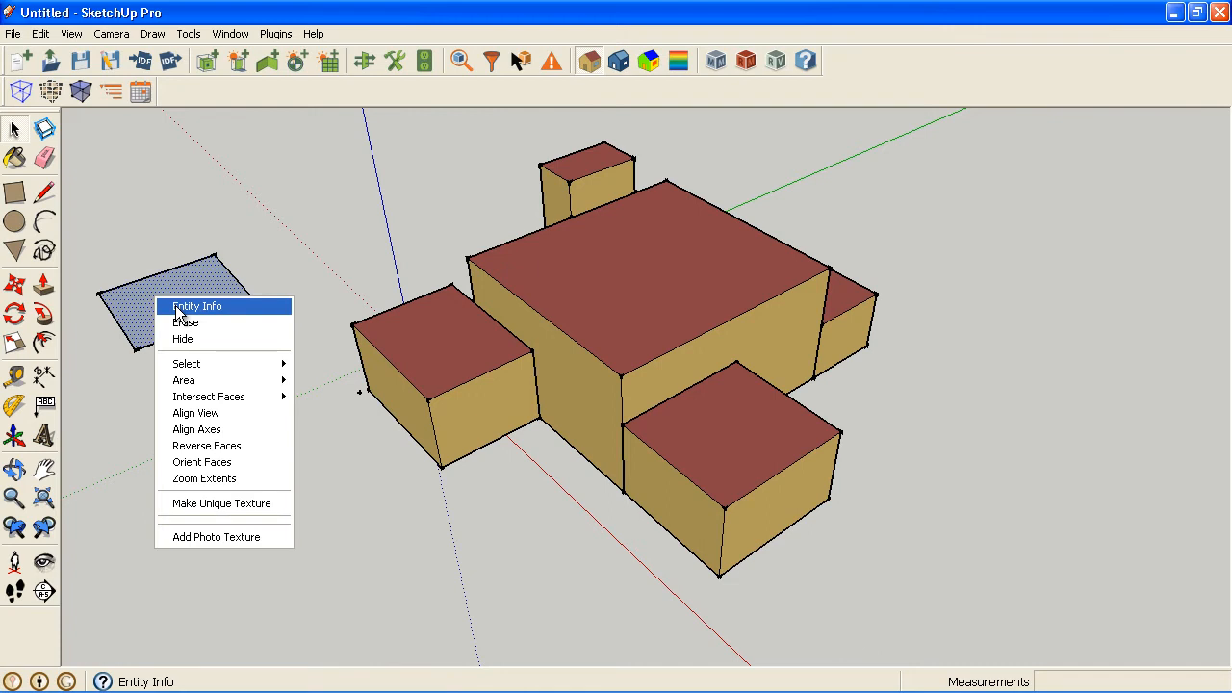
{"action": "left_click", "coordinate": [230, 33]}
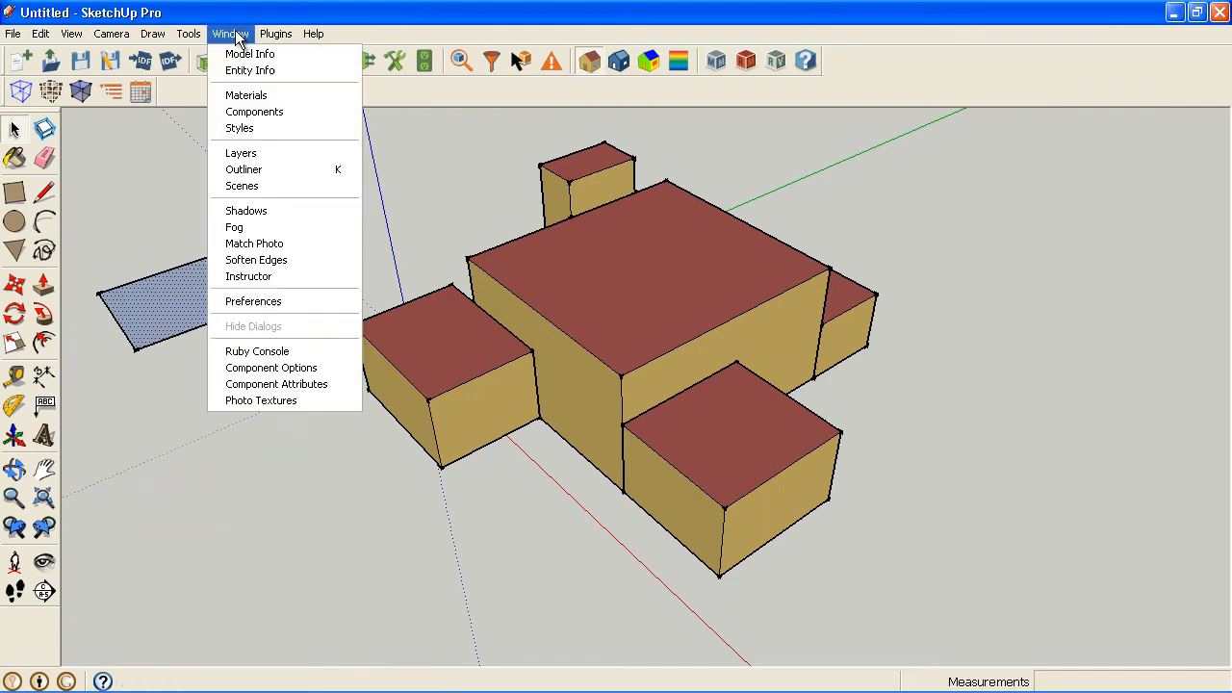
{"action": "left_click", "coordinate": [249, 71]}
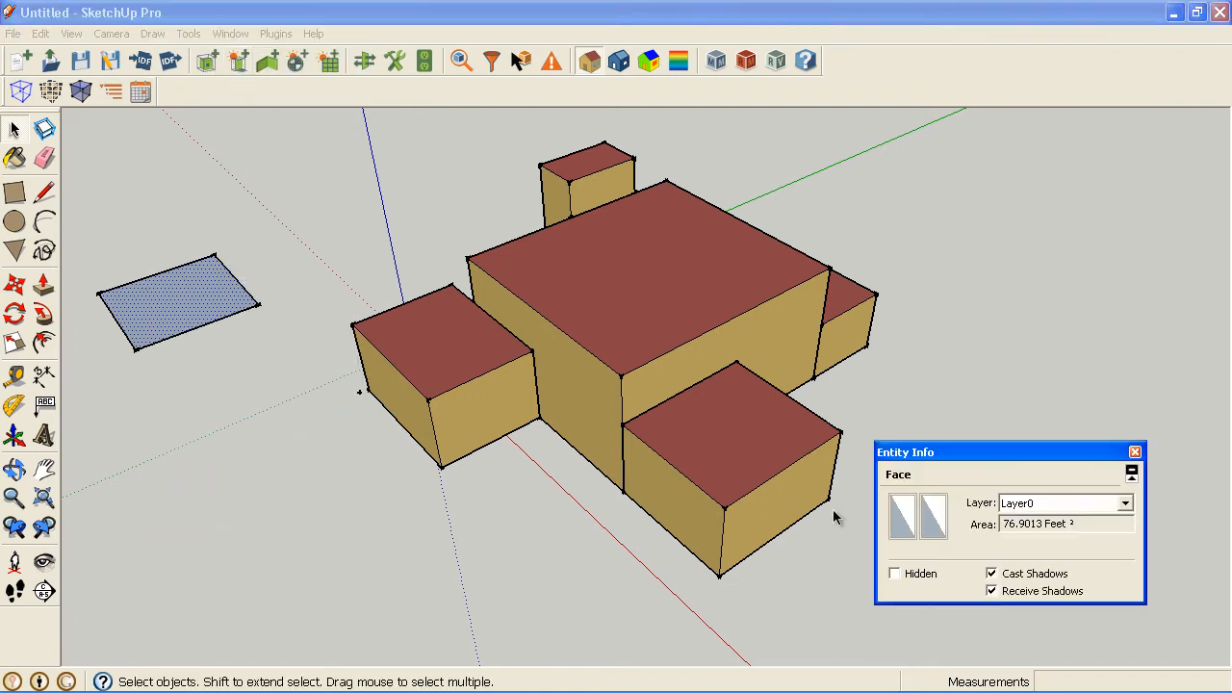
{"action": "mouse_move", "coordinate": [815, 498]}
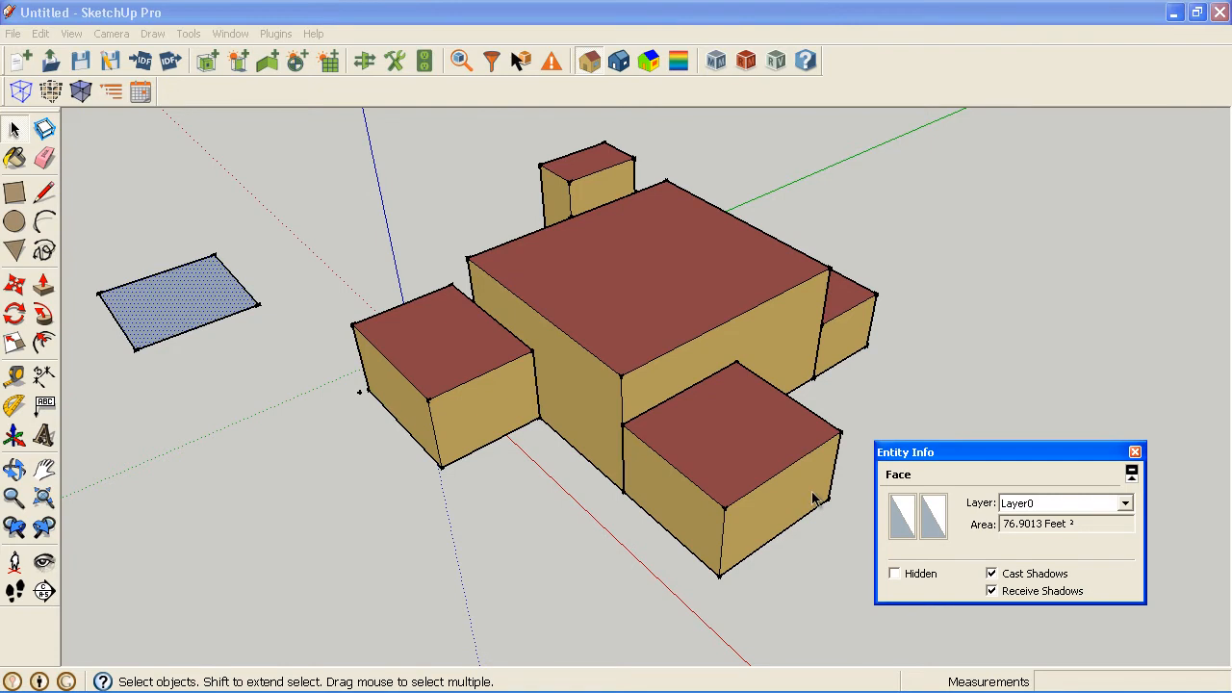
{"action": "mouse_move", "coordinate": [1135, 513]}
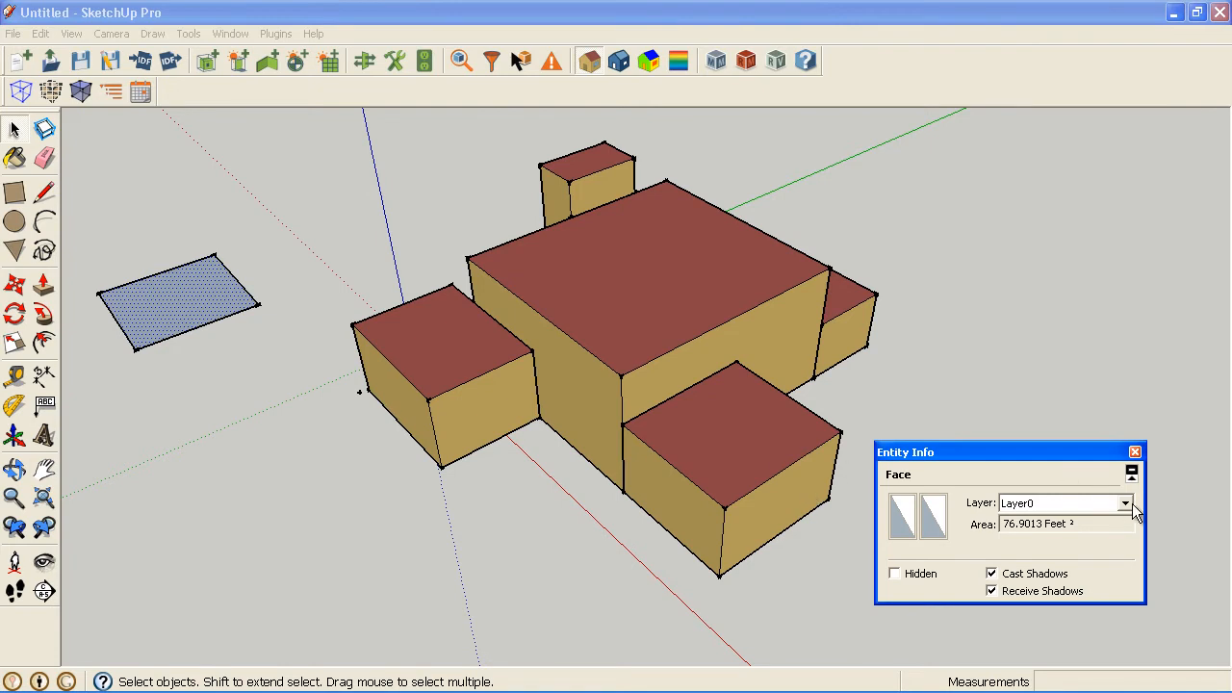
{"action": "mouse_move", "coordinate": [1095, 518]}
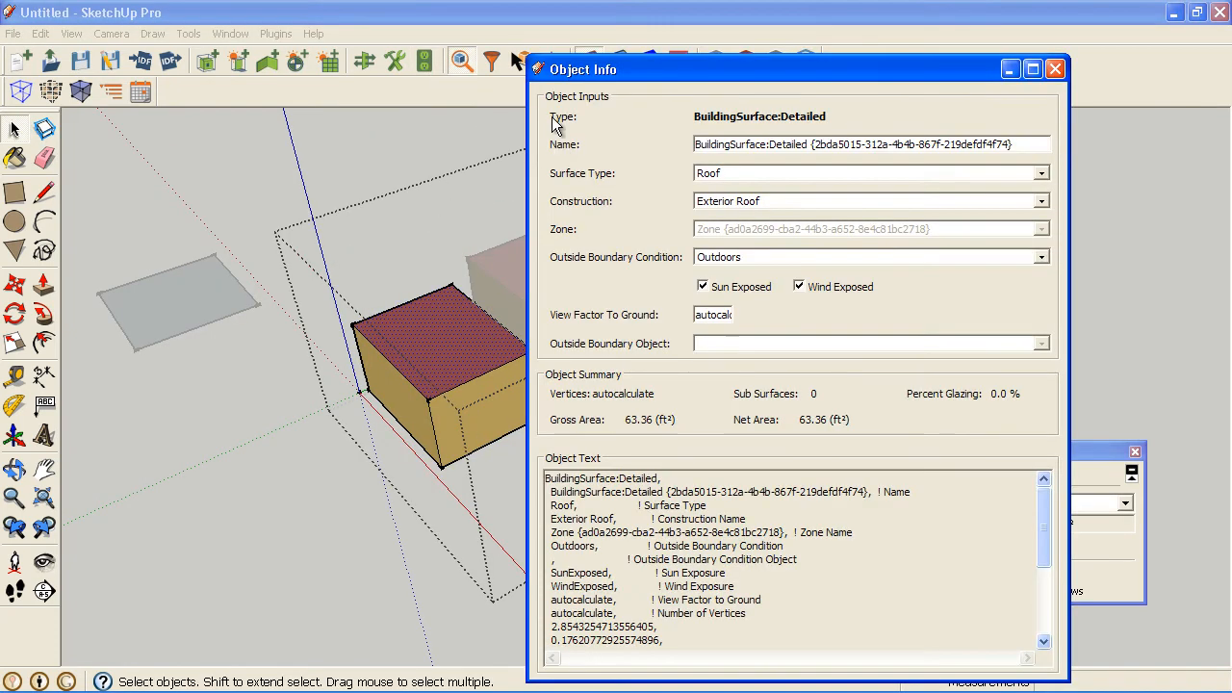
Close the roof surface's Object Info dialog and nudge the Entity Info panel aside
{"action": "left_click", "coordinate": [1055, 68]}
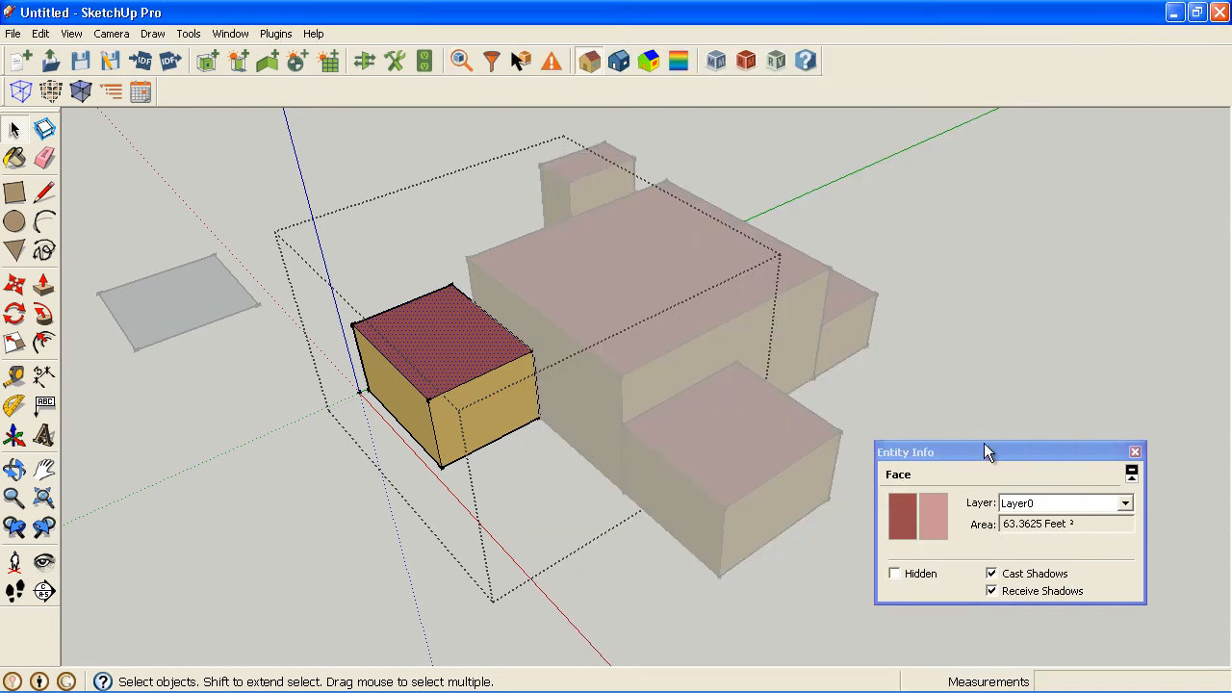
{"action": "left_click_drag", "start_coordinate": [986, 452], "coordinate": [1008, 432]}
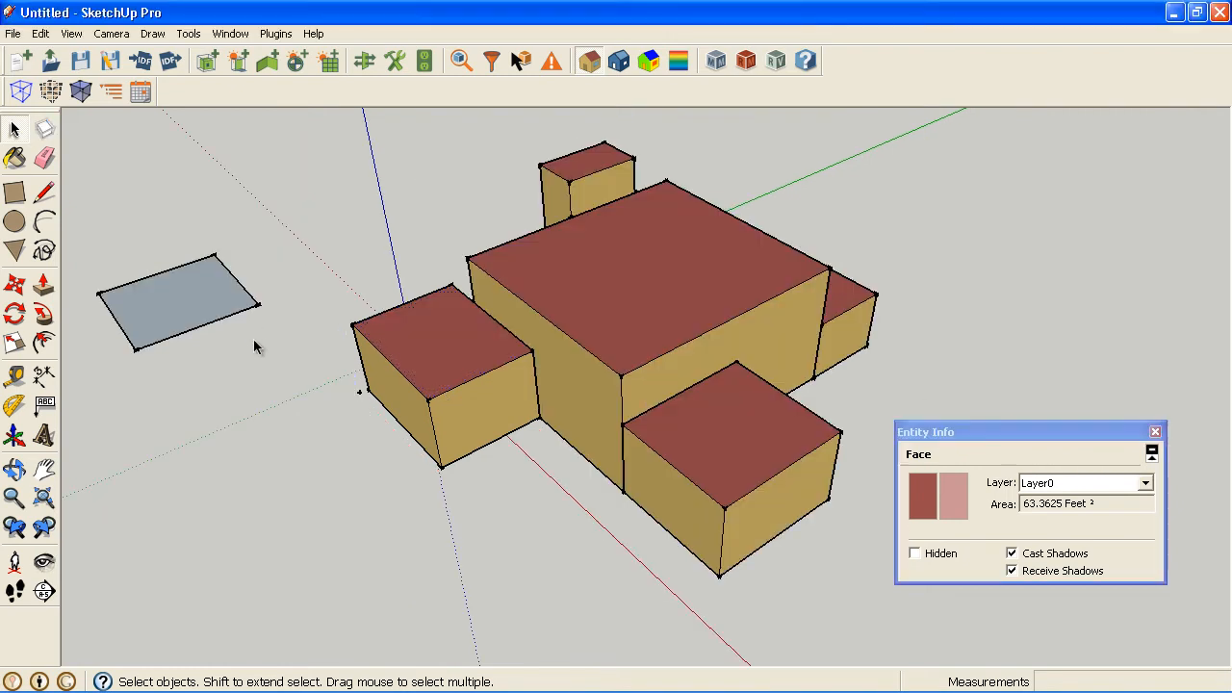
Select the flat rectangle, then the left zone group to read its 327.3727 cu ft volume
{"action": "left_click", "coordinate": [178, 298]}
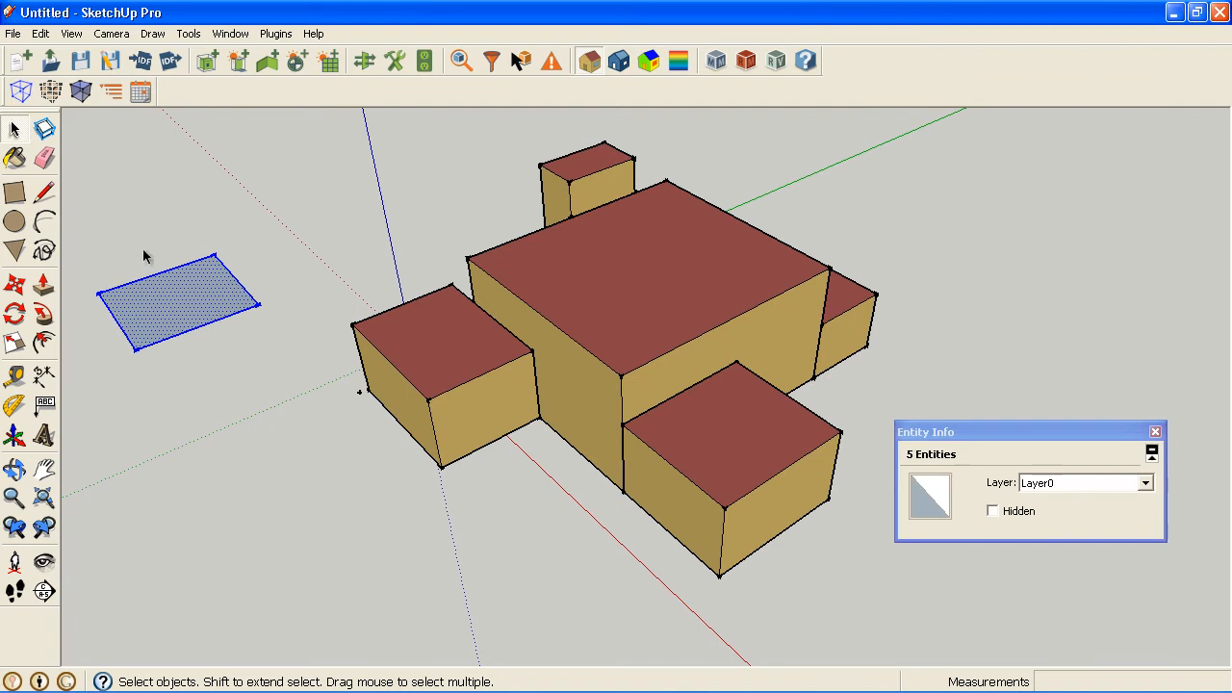
{"action": "left_click", "coordinate": [195, 297]}
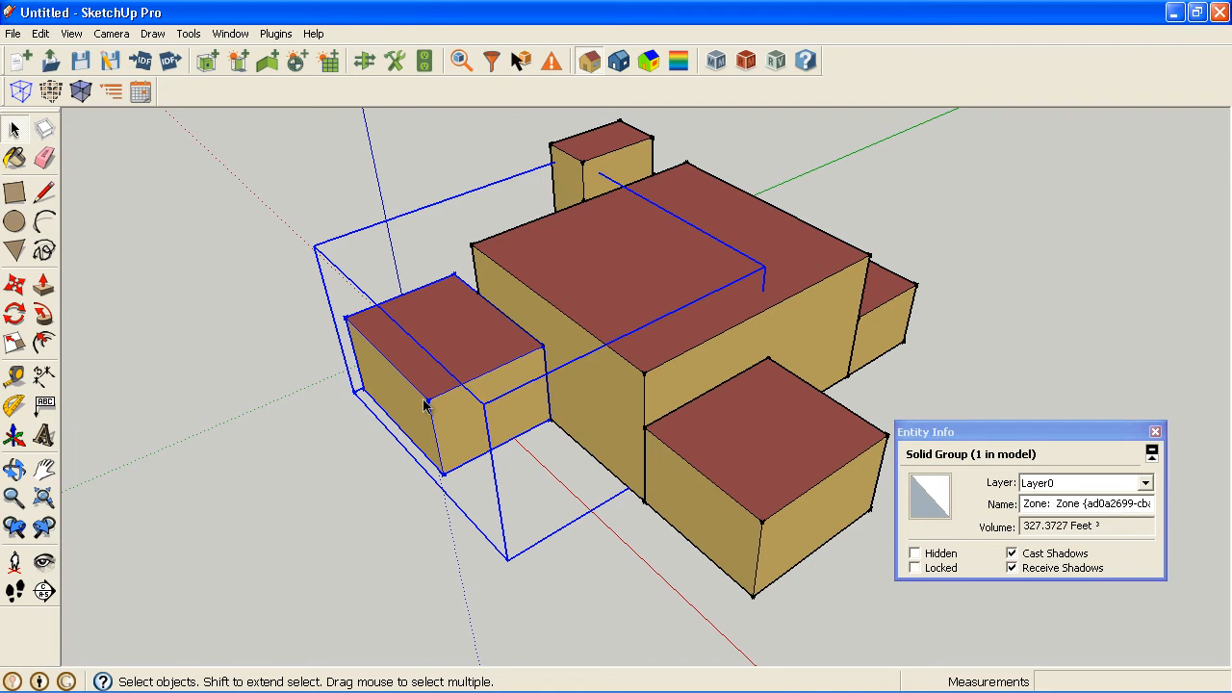
{"action": "mouse_move", "coordinate": [462, 349]}
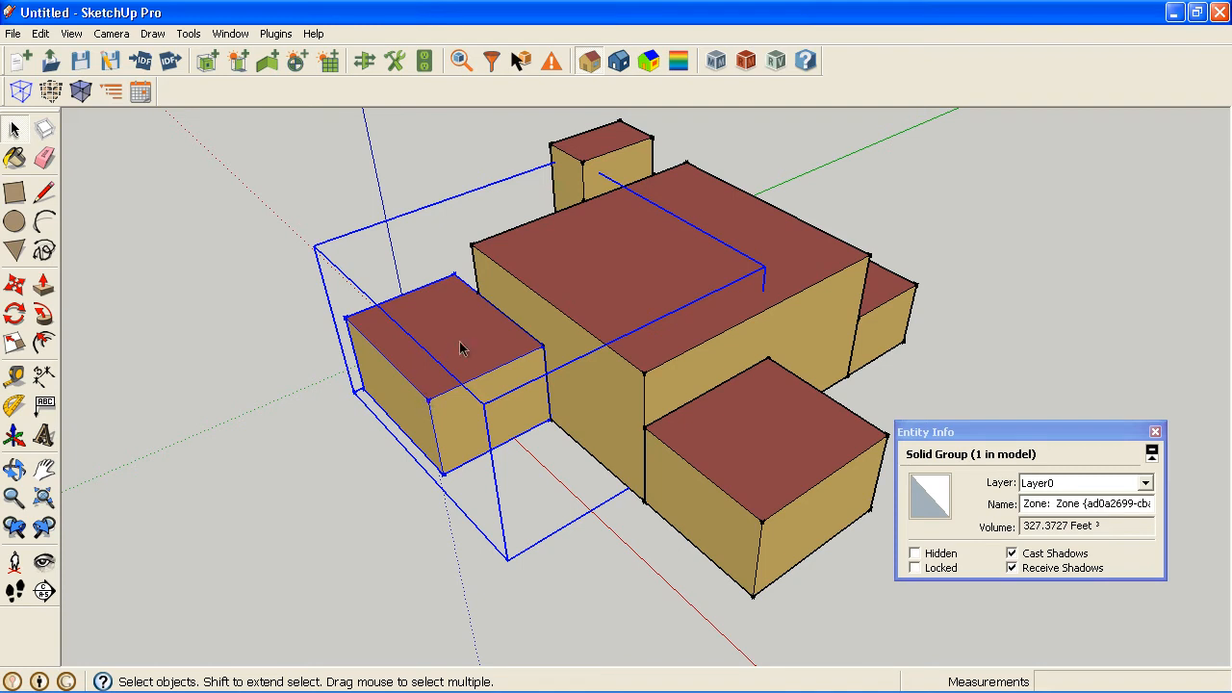
{"action": "mouse_move", "coordinate": [364, 343]}
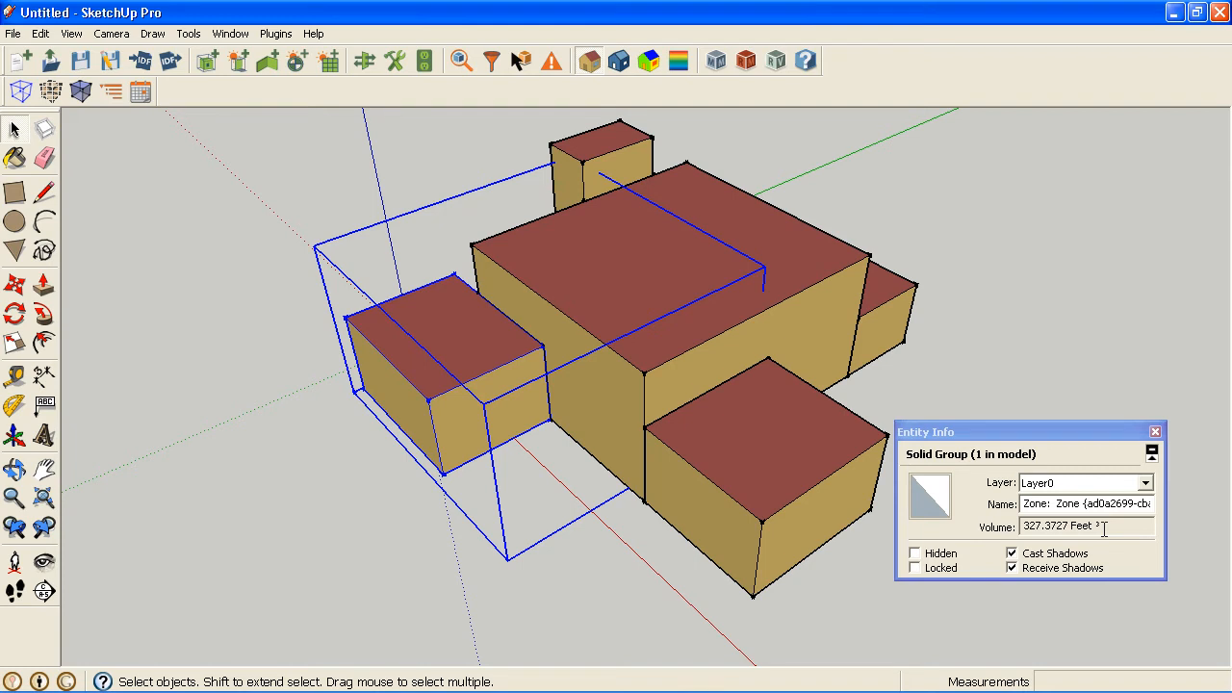
{"action": "mouse_move", "coordinate": [558, 478]}
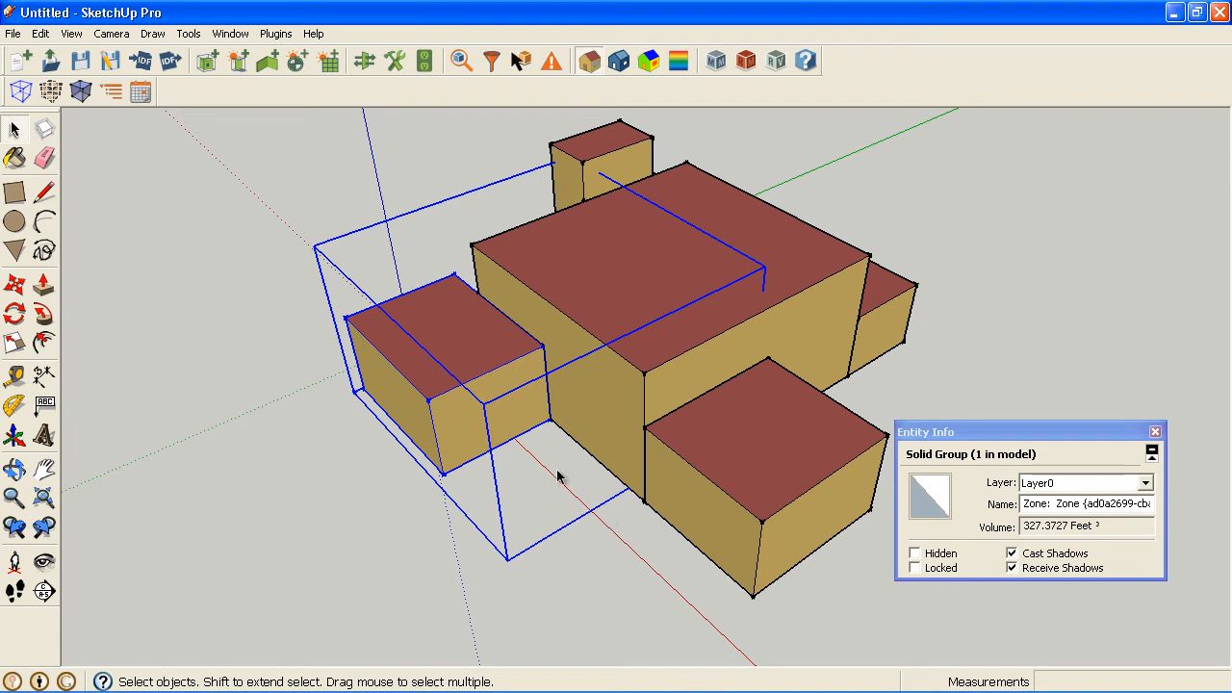
{"action": "mouse_move", "coordinate": [493, 414]}
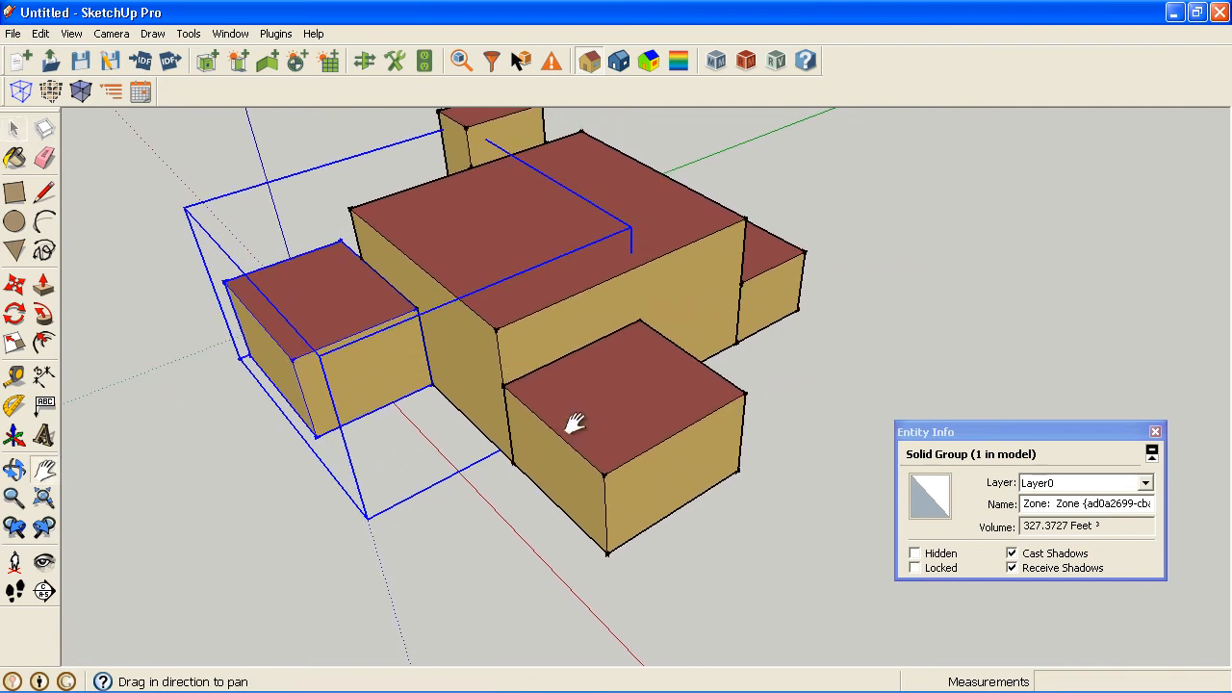
Pan to the left zone and select the thin 3.0626 sq ft sliver face below the roof
{"action": "left_click_drag", "start_coordinate": [573, 424], "coordinate": [365, 399]}
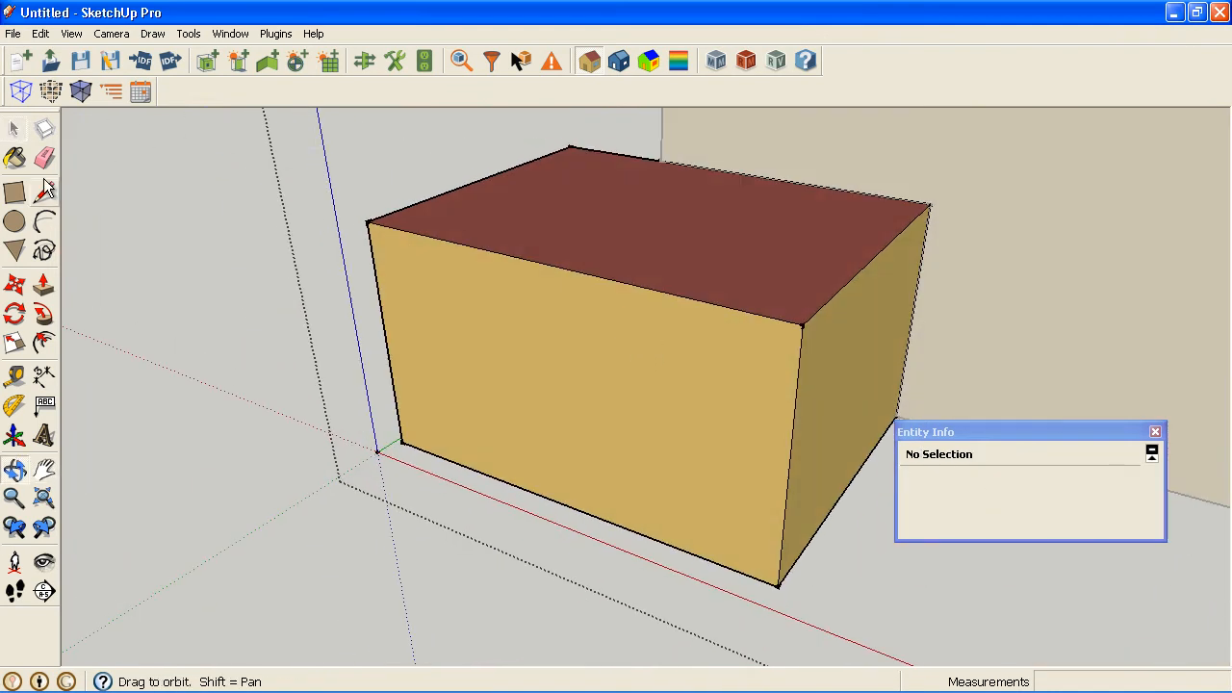
{"action": "left_click", "coordinate": [15, 128]}
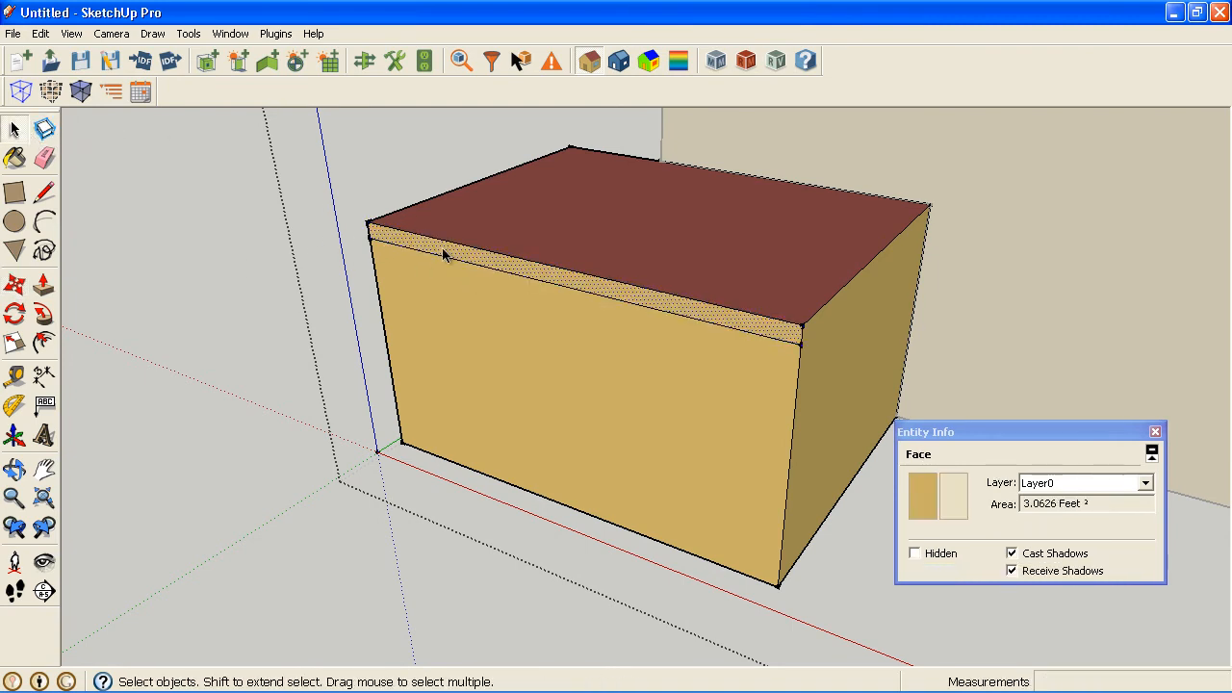
{"action": "left_click", "coordinate": [654, 308]}
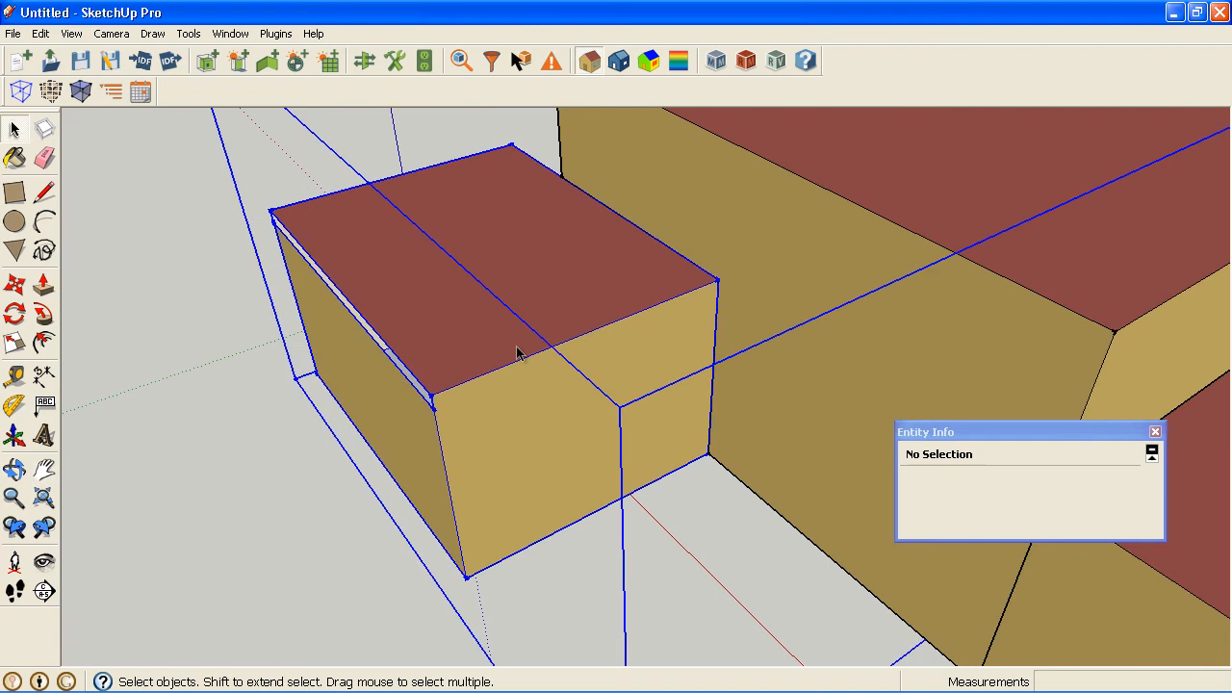
Select the opened left zone and check Entity Info lists it as plain group 'Zone' without volume
{"action": "left_click", "coordinate": [548, 356]}
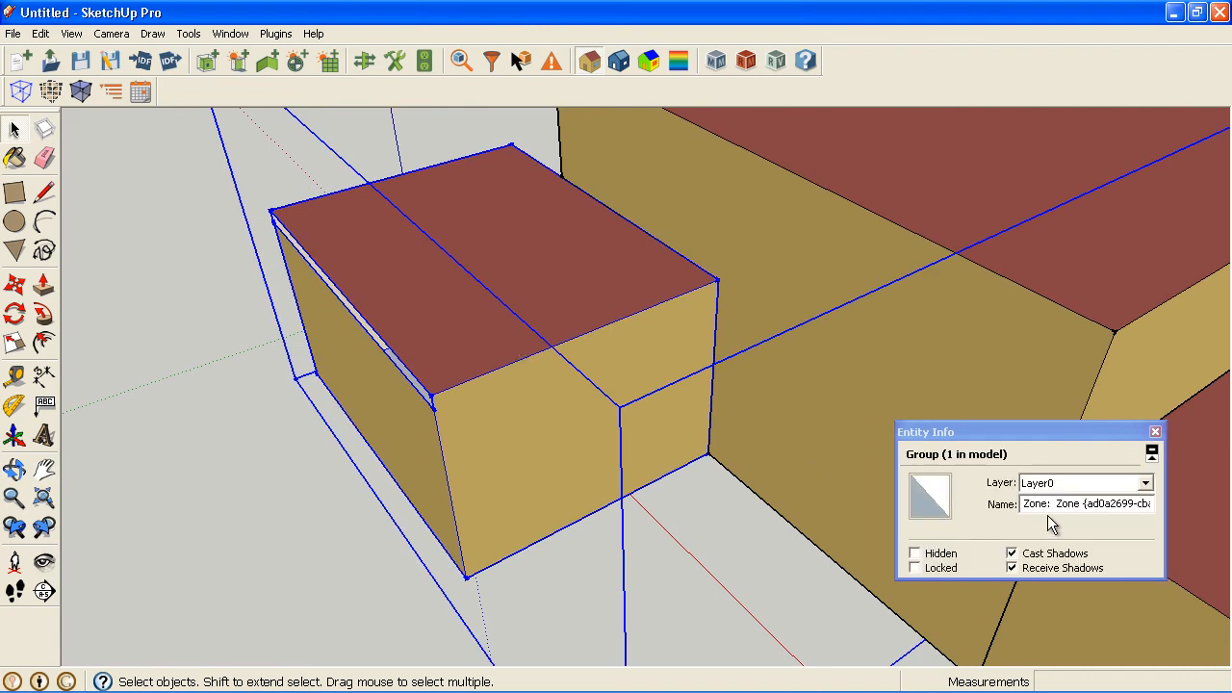
{"action": "left_click", "coordinate": [1049, 503]}
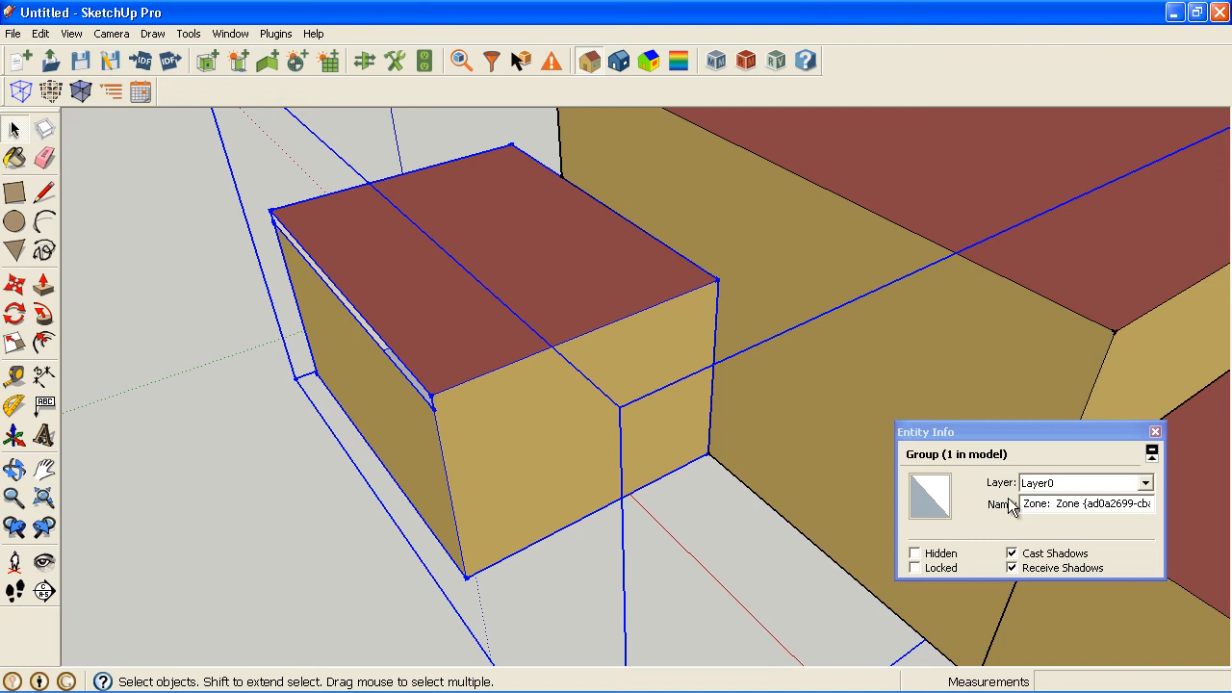
{"action": "mouse_move", "coordinate": [1003, 496]}
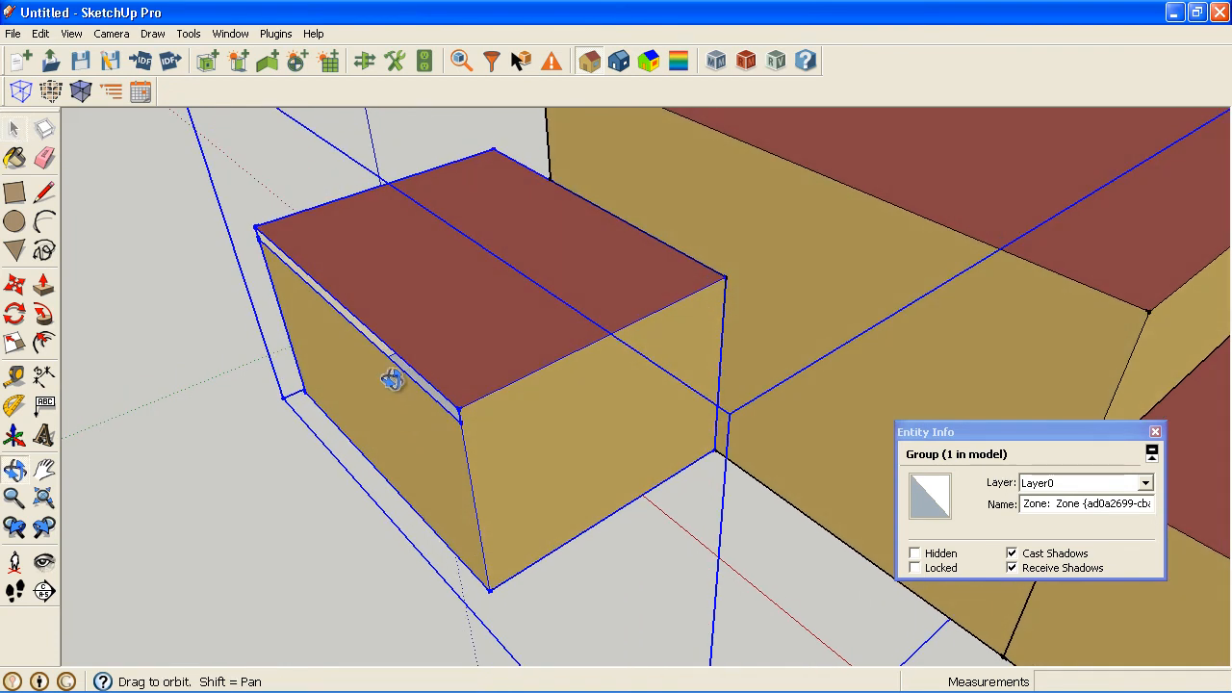
{"action": "left_click_drag", "start_coordinate": [390, 380], "coordinate": [428, 398]}
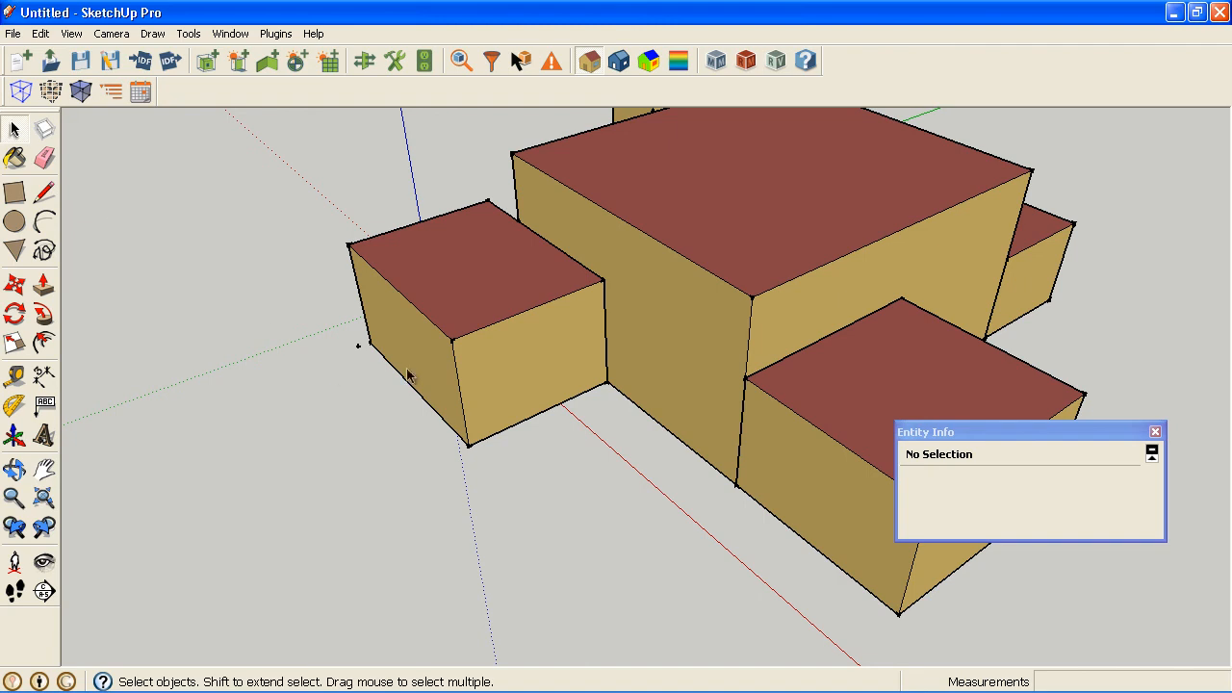
Select the left zone to confirm its 327.3727 cu ft solid volume, then close Entity Info
{"action": "left_click", "coordinate": [409, 375]}
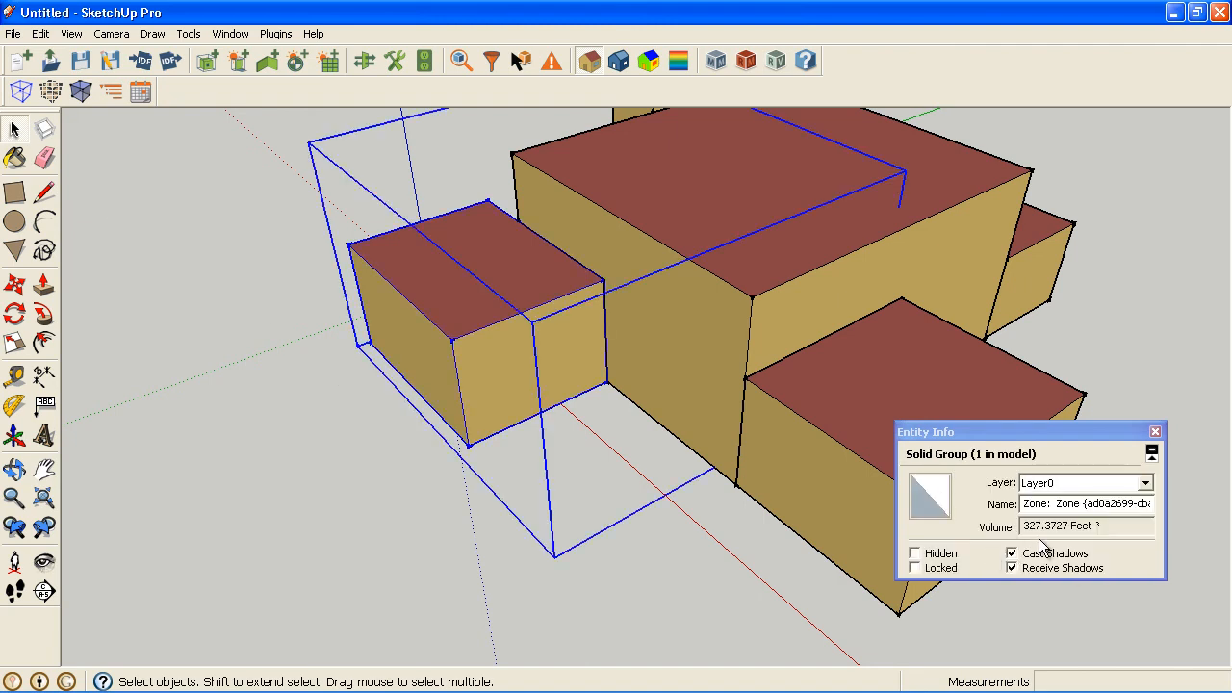
{"action": "left_click", "coordinate": [1155, 431]}
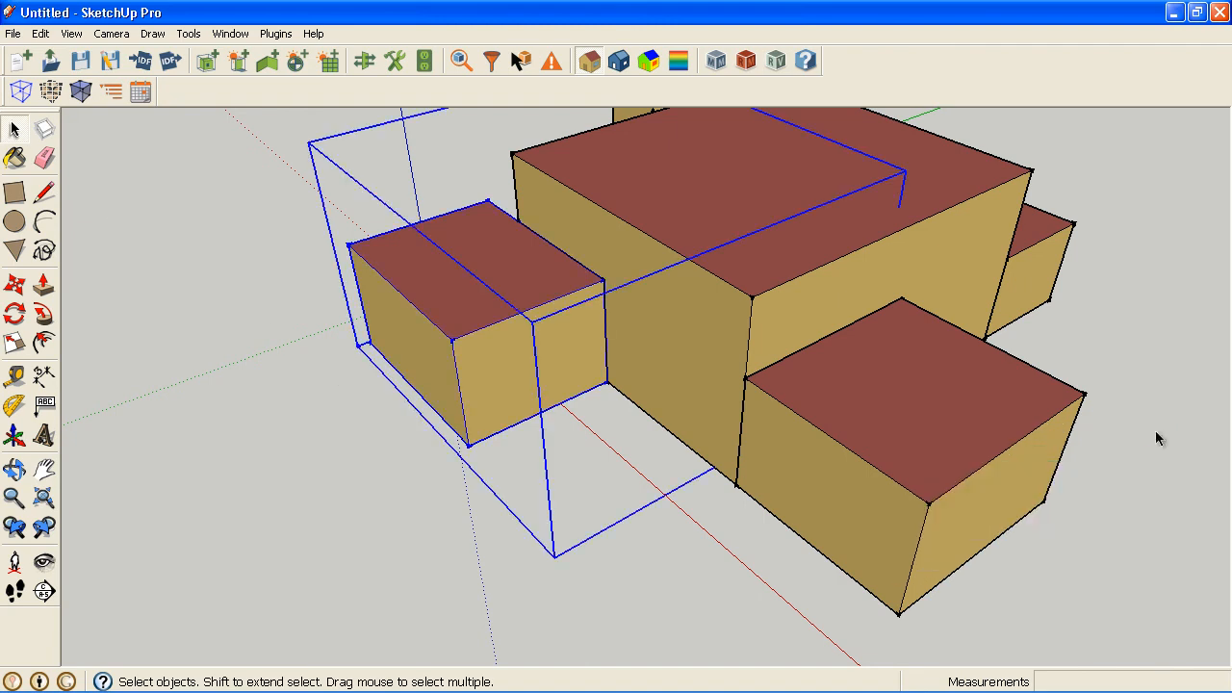